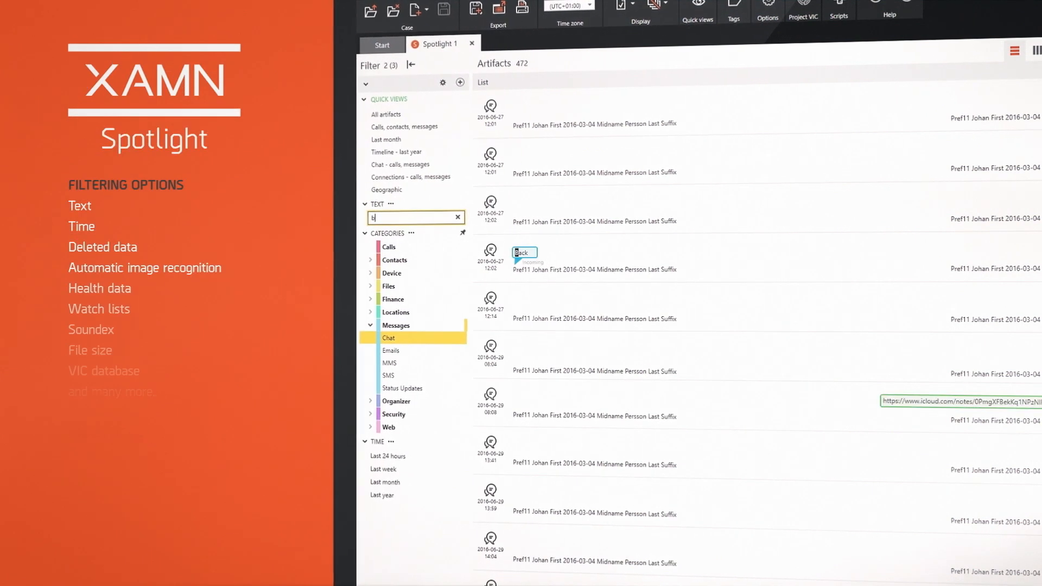
Enter 'brook' as the chat Text filter to narrow the results to 162 messages
type("rook")
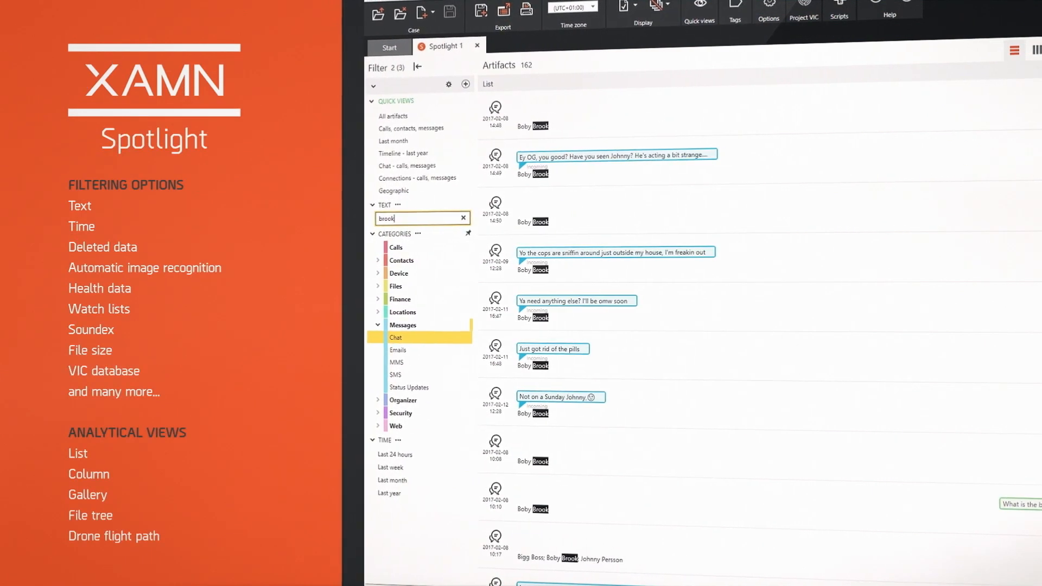
left_click(618, 260)
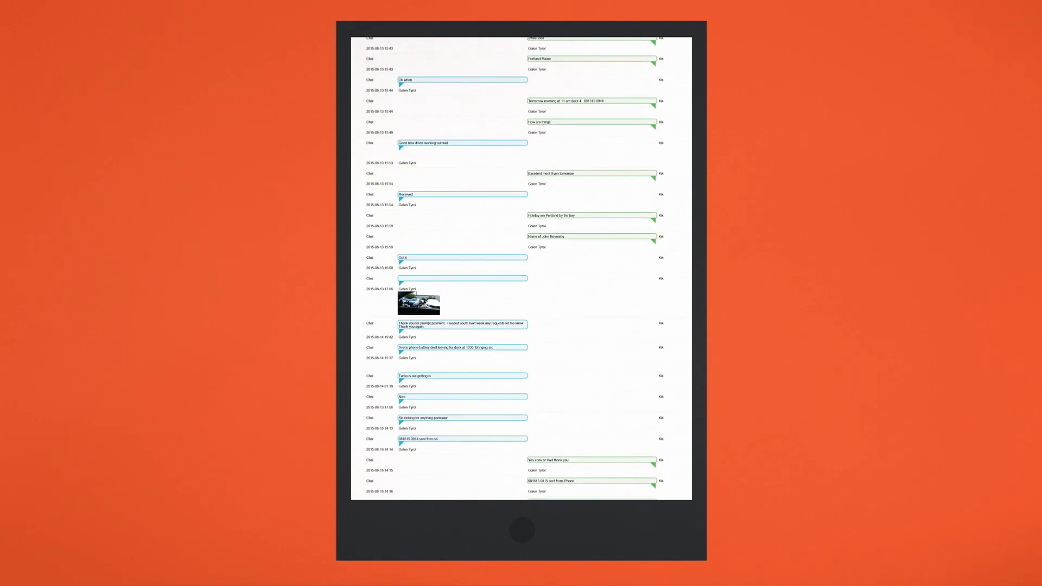
Scroll the exported conversation and confirm the Geographic view's search radius
scroll("down", 3)
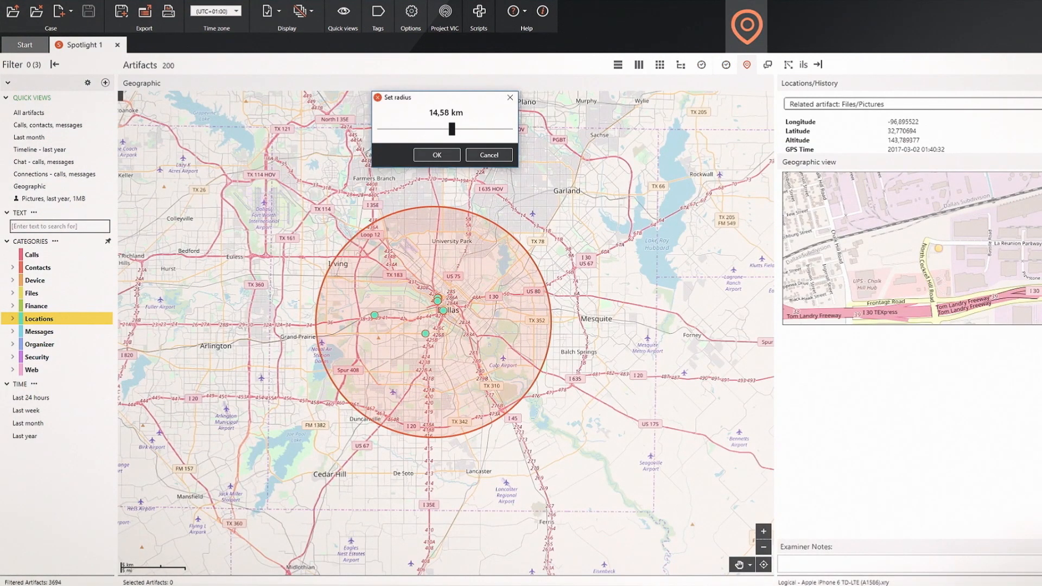
left_click(436, 154)
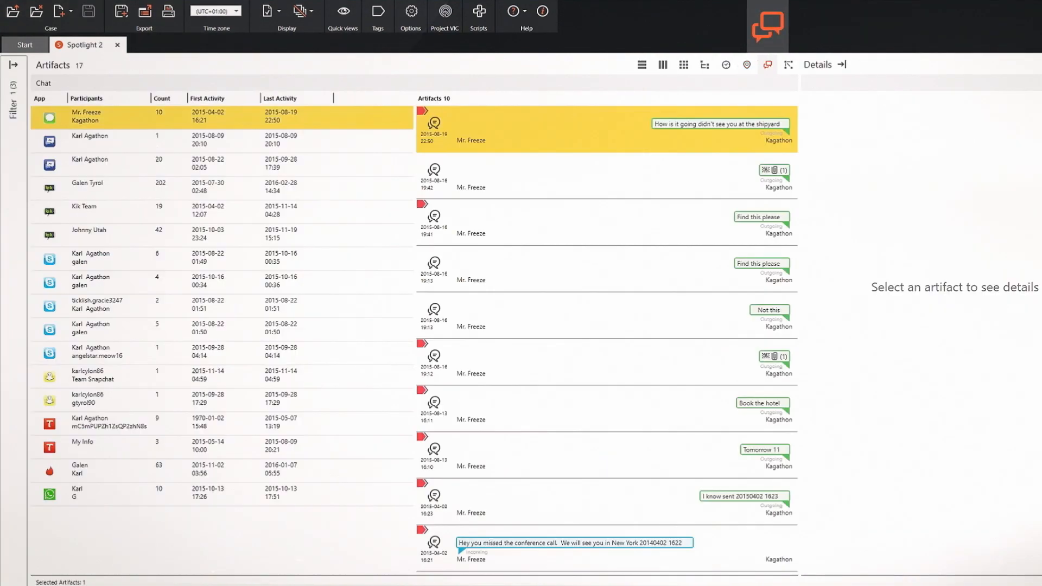
View the 20-message Messenger, 19-message Kik Team and 42-message Kik conversations in turn
left_click(90, 163)
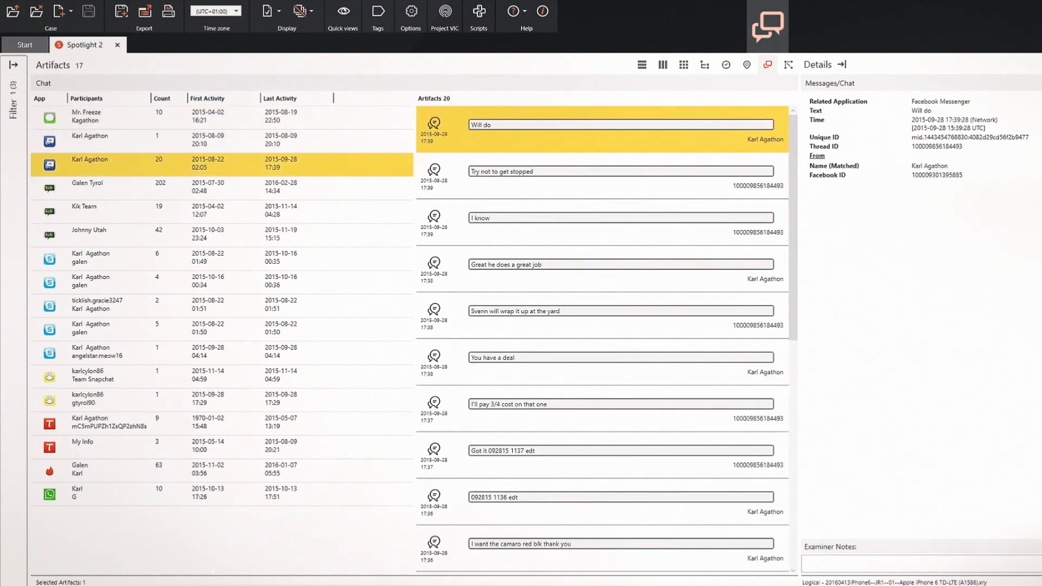
left_click(84, 210)
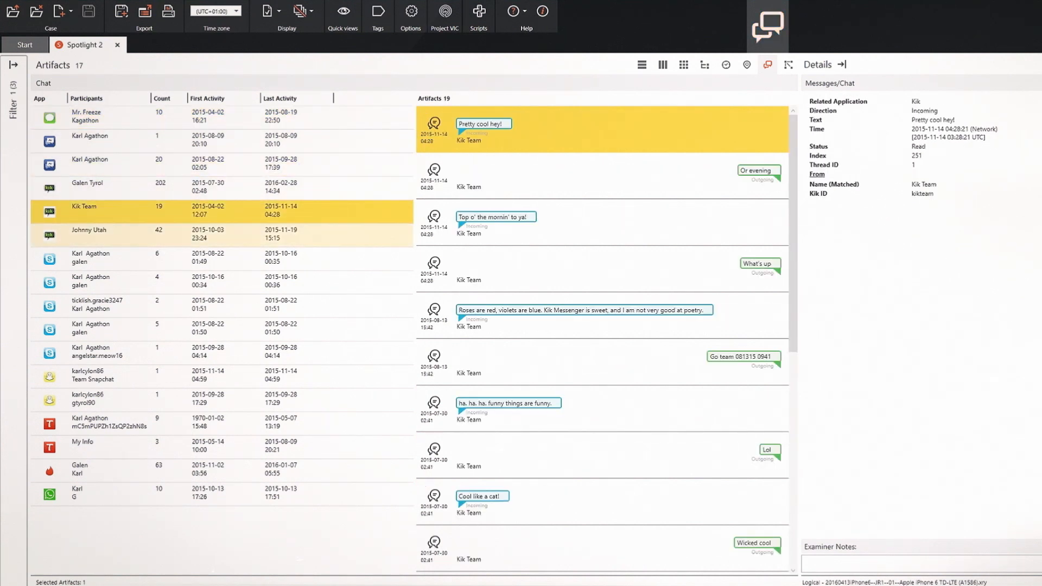
left_click(88, 232)
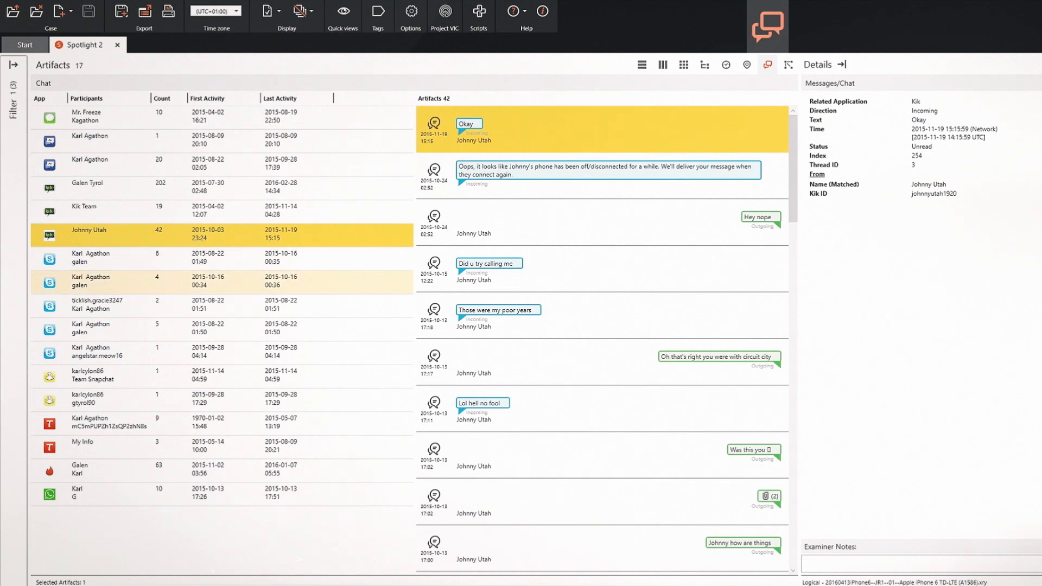
left_click(789, 64)
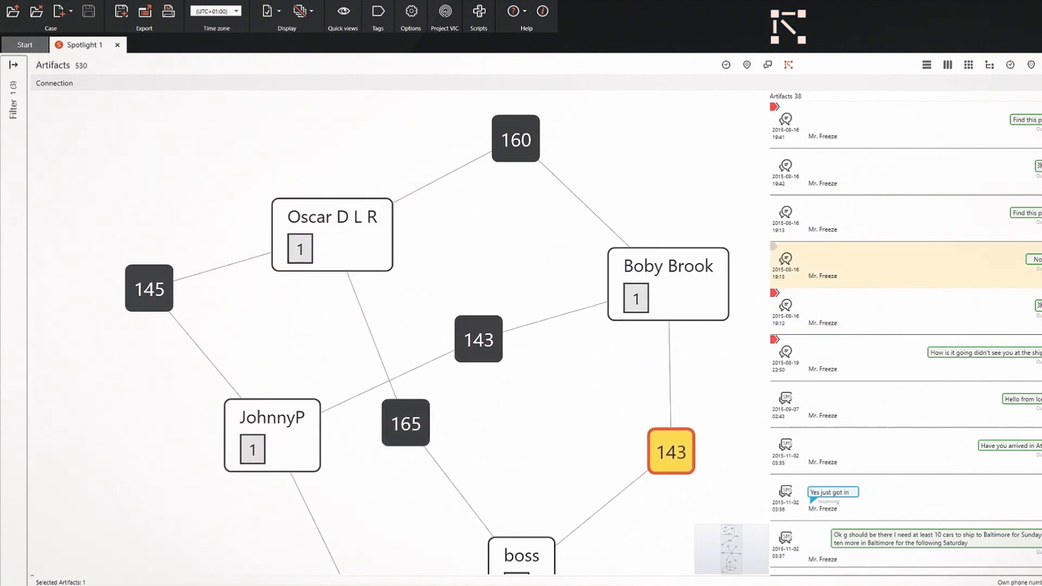
List the messages behind the 145 and 143 links on the connections graph
left_click(149, 288)
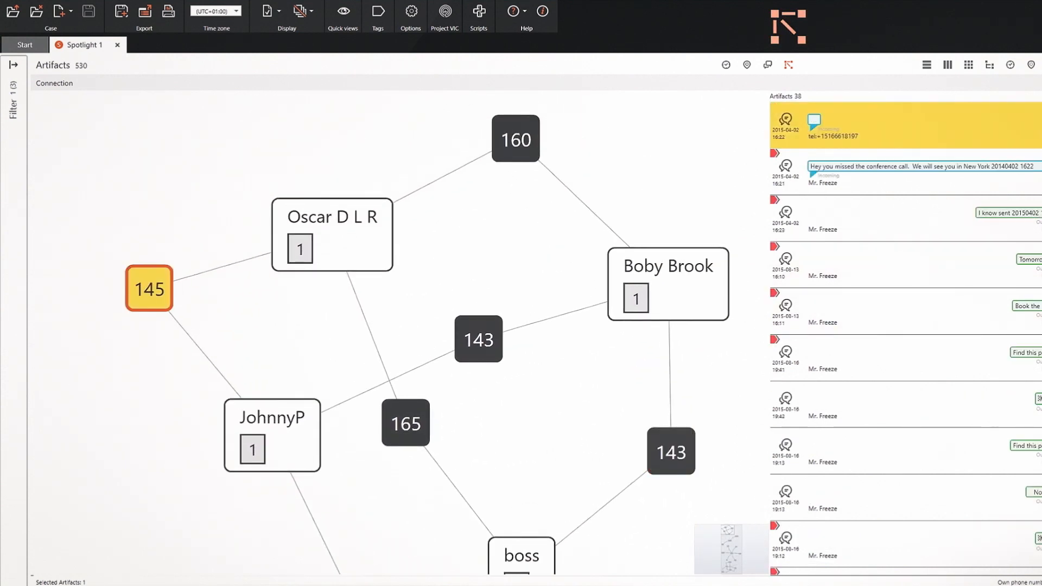
left_click(478, 339)
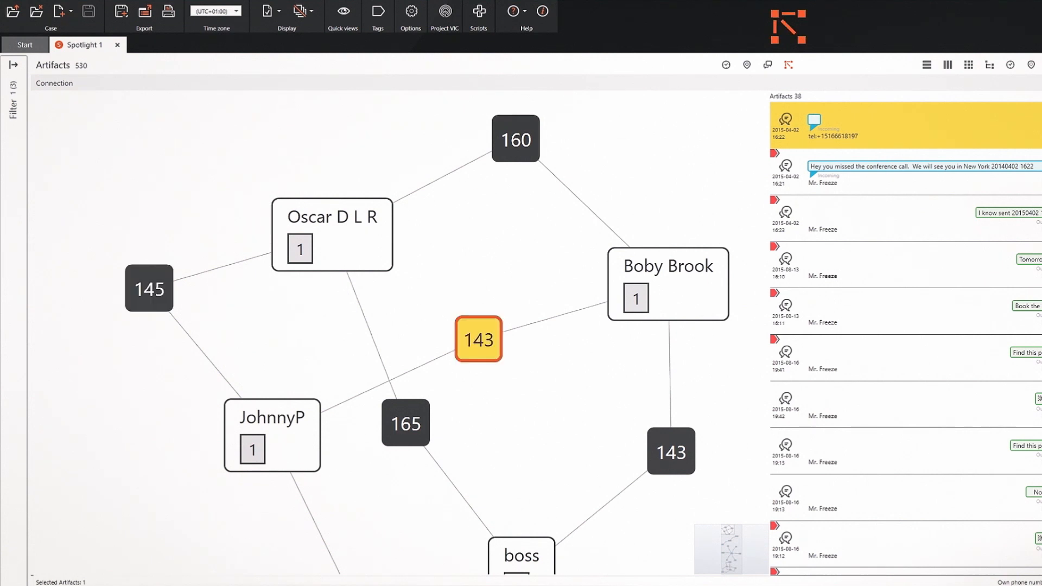